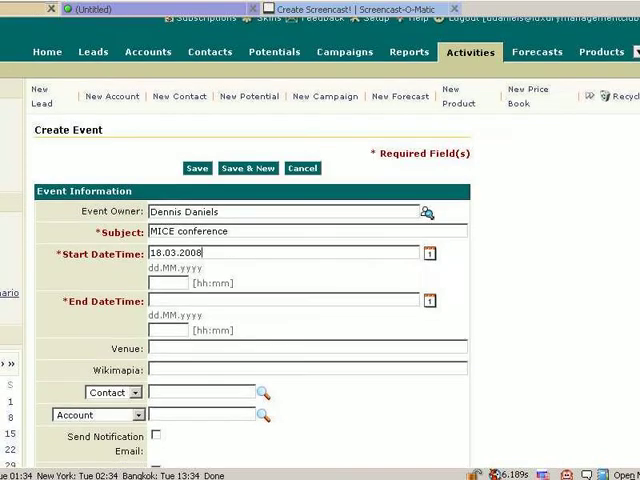
pyautogui.scroll(-3)
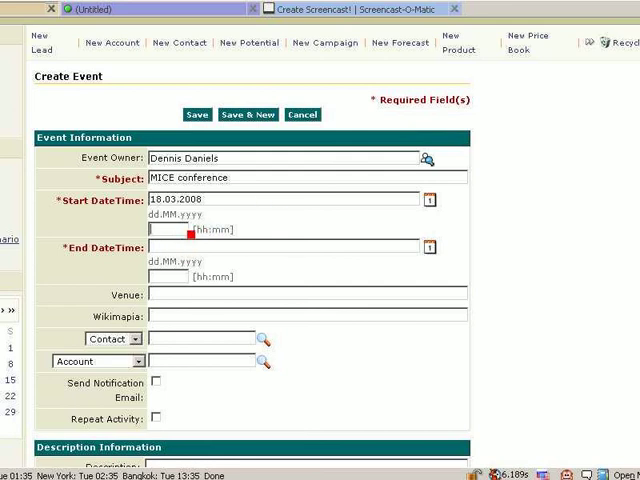
pyautogui.write('1')
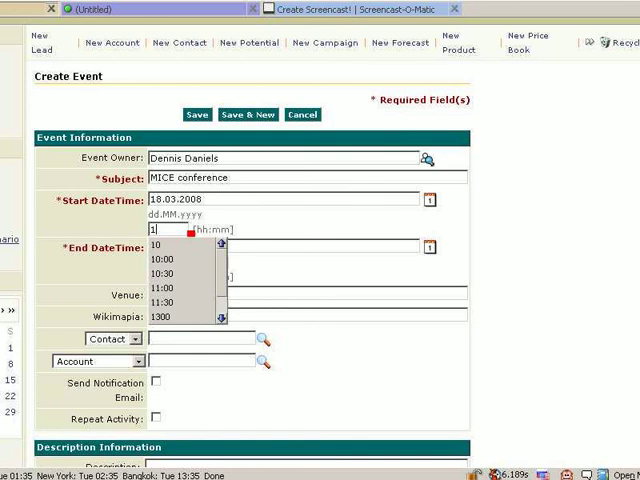